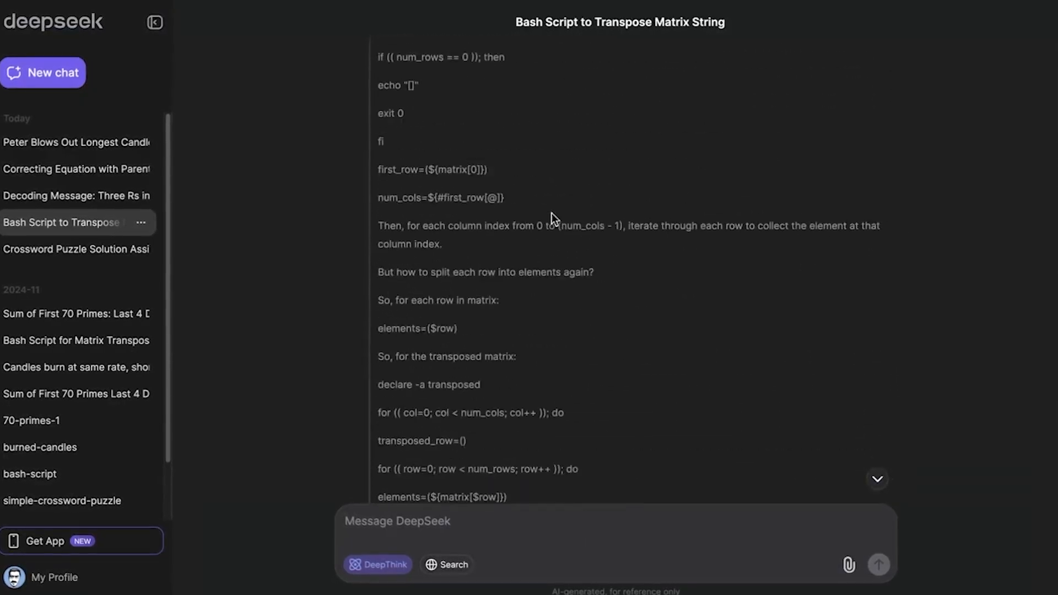
Scroll through the bash matrix-transpose script, then open the burned-candles chat.
scroll("down", 3)
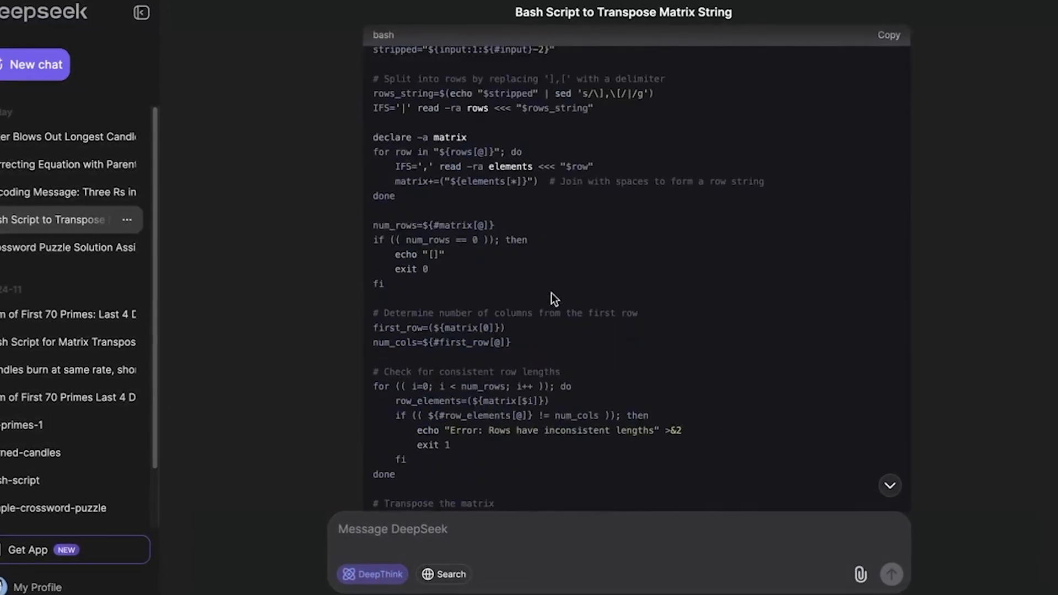
scroll("down", 3)
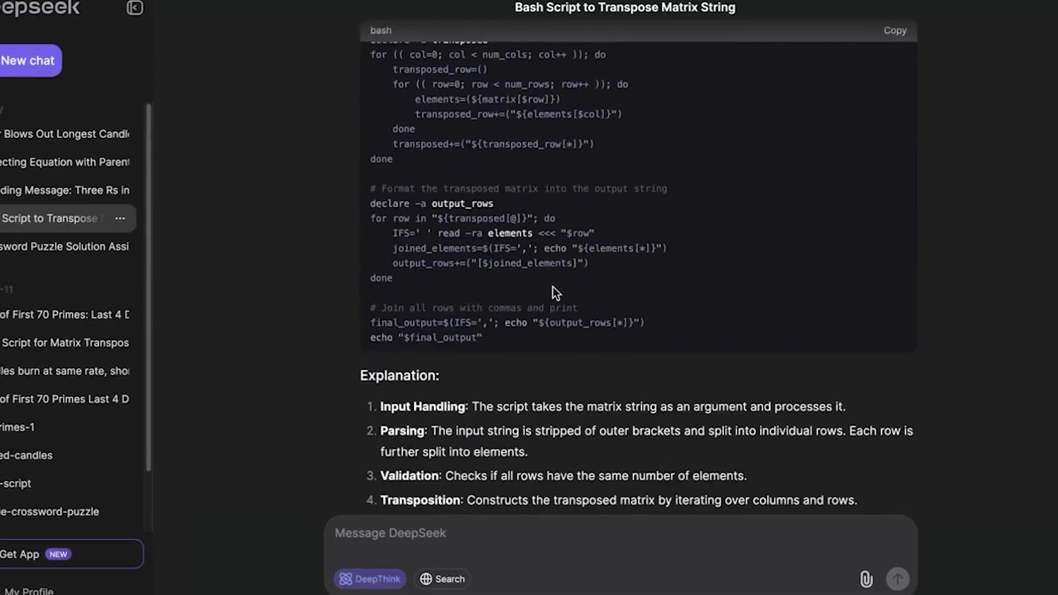
scroll("down", 3)
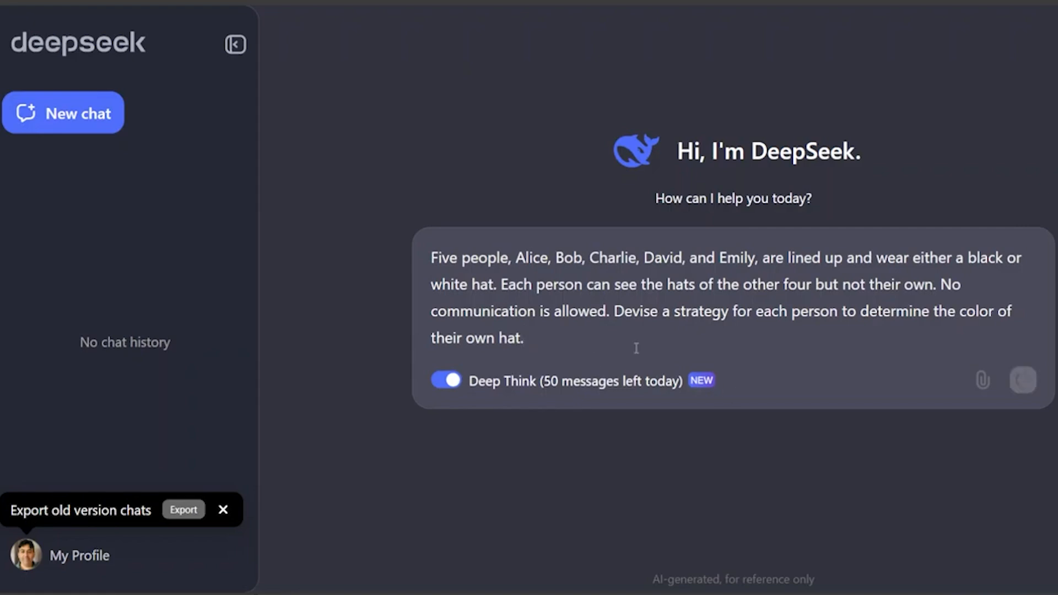
left_click(1022, 379)
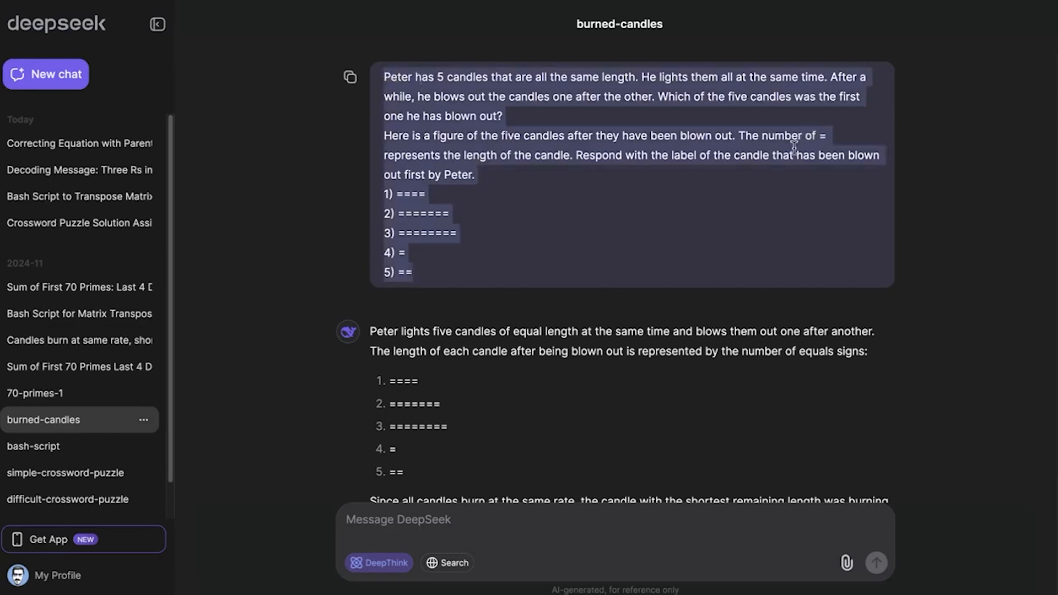
mouse_move(781, 179)
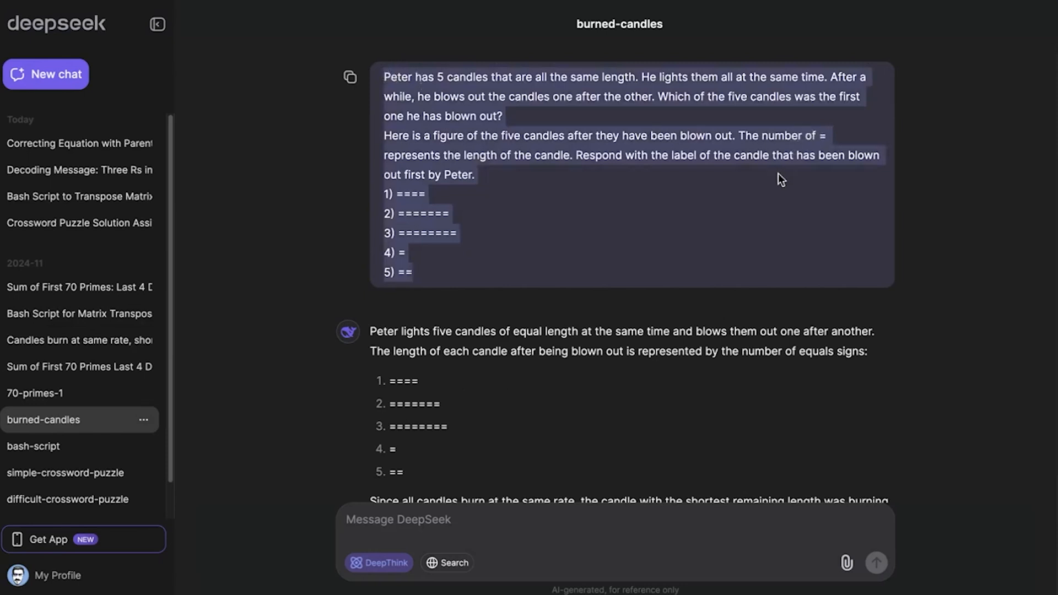
Check the Candle 4 answer, select candle 3's line, and begin a fresh chat.
scroll("down", 3)
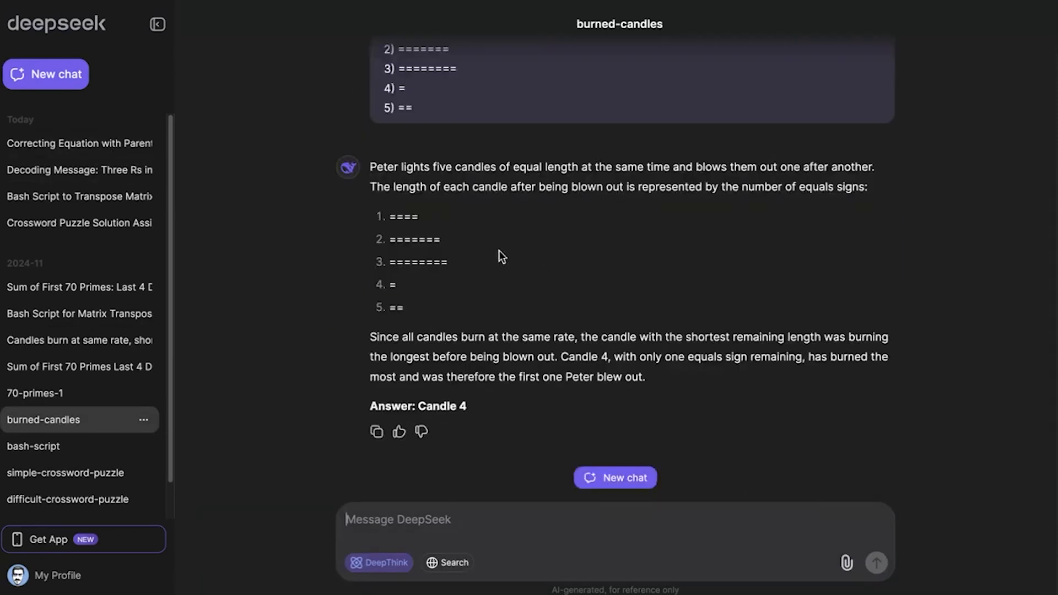
double_click(416, 262)
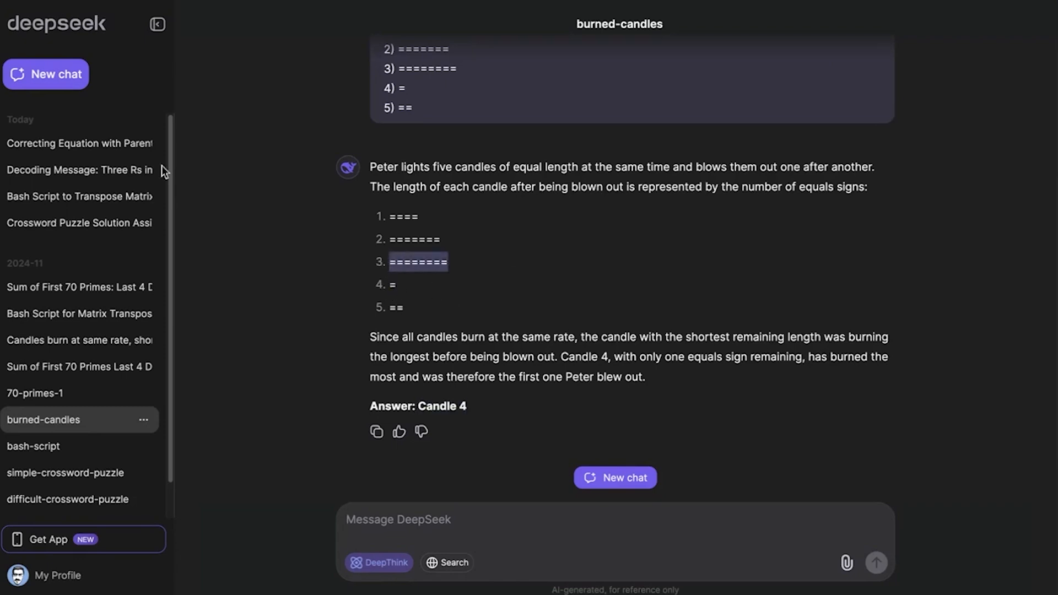
left_click(615, 477)
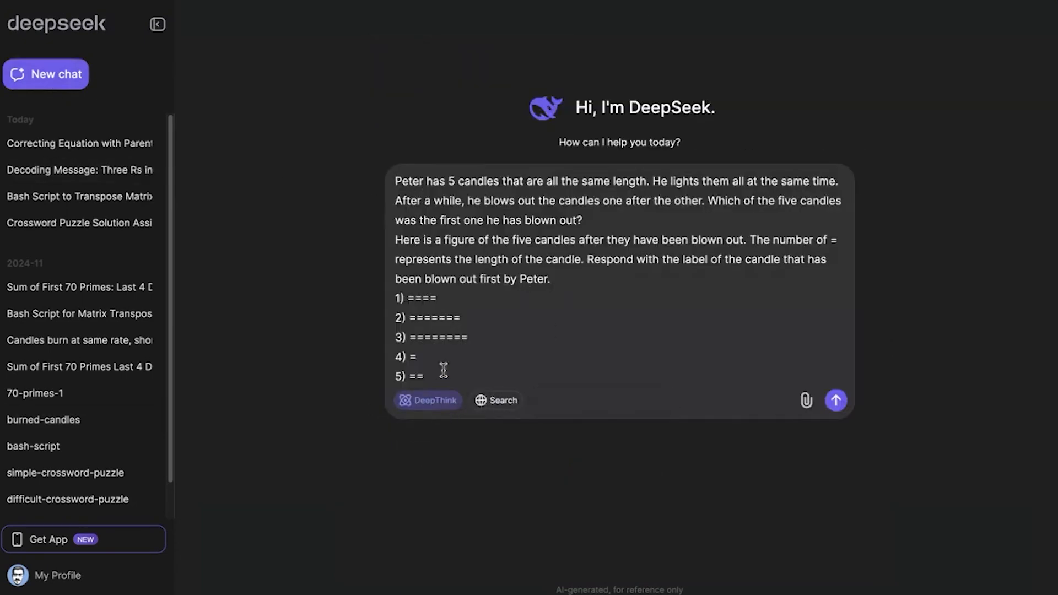